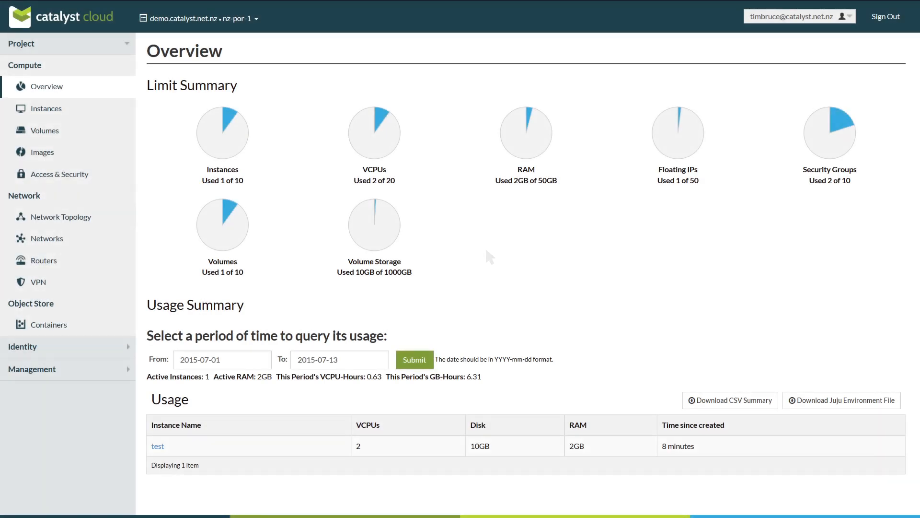
Show the network topology with the router linking public and private networks.
left_click(59, 216)
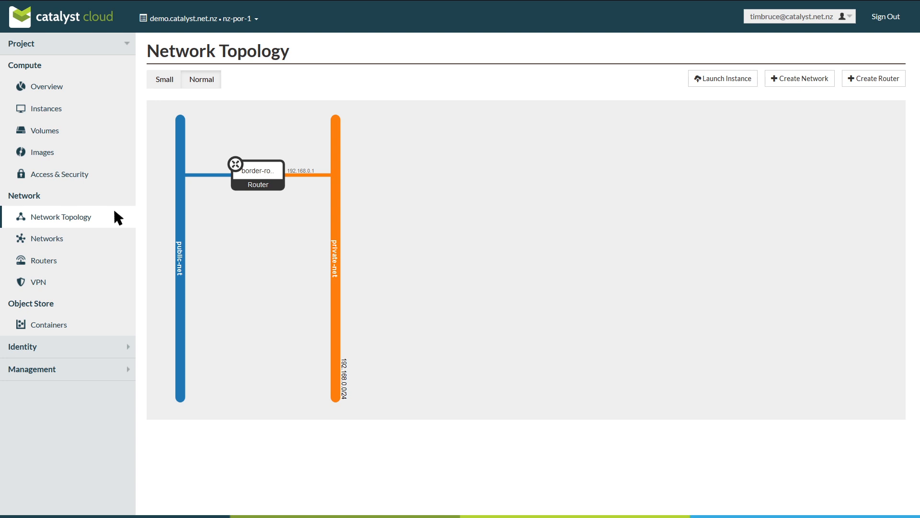
mouse_move(706, 95)
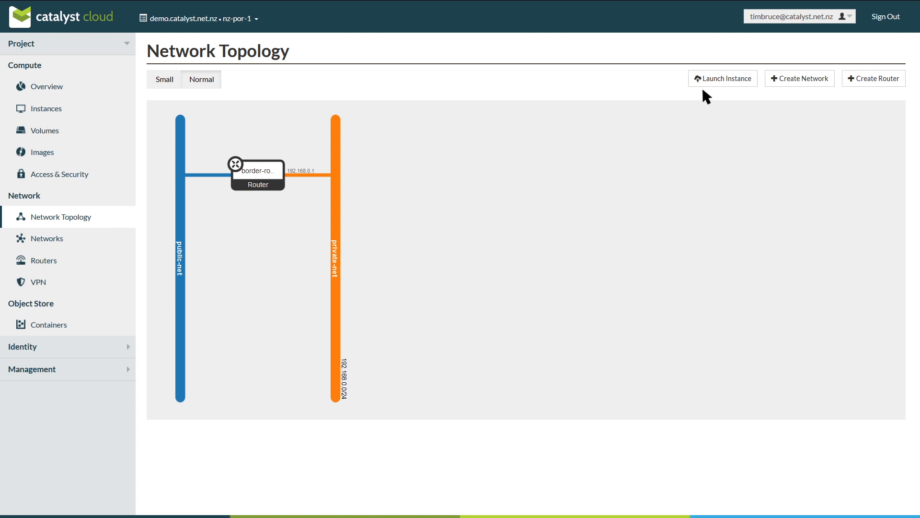
Name the instance test, boot ubuntu-14.04 onto a new volume deleted on terminate.
left_click(723, 77)
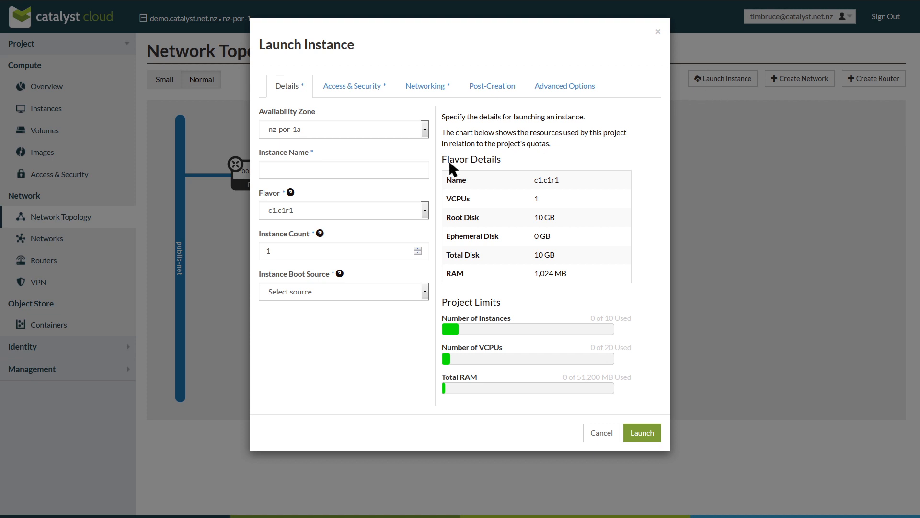
type("test")
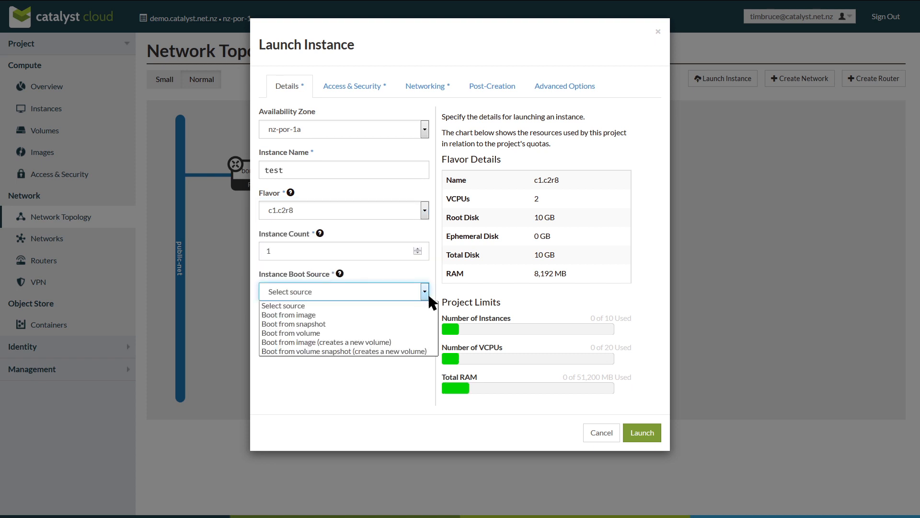
left_click(326, 341)
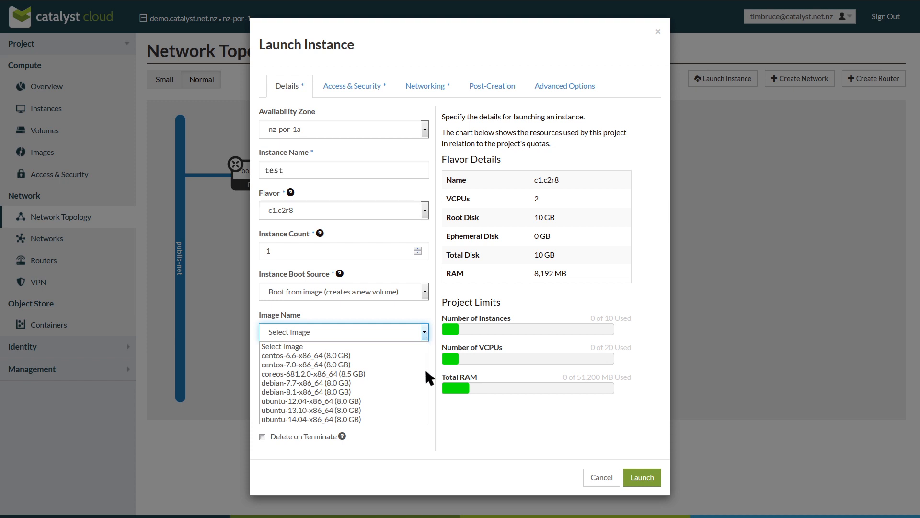
left_click(310, 419)
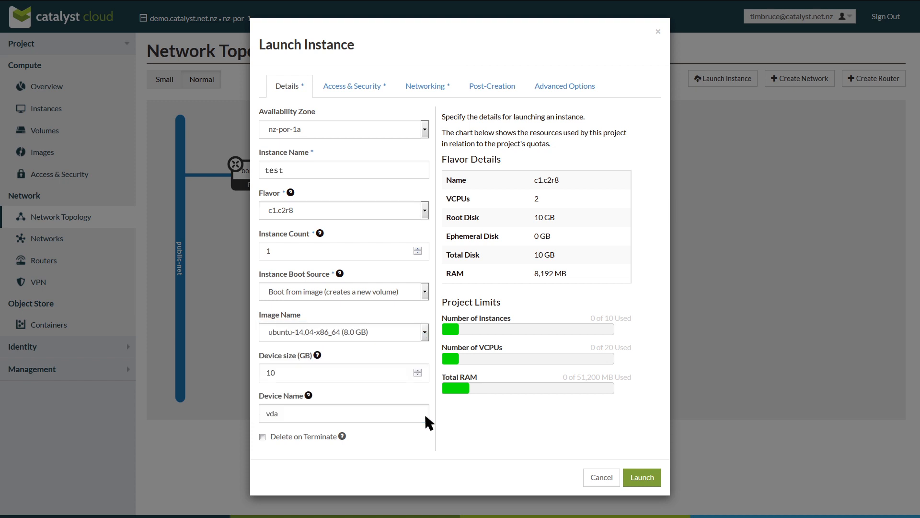
left_click(262, 436)
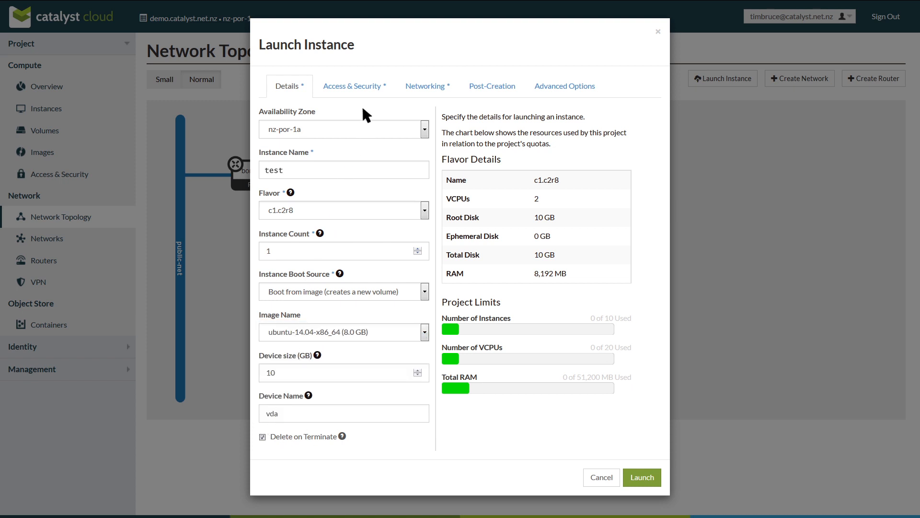
left_click(352, 85)
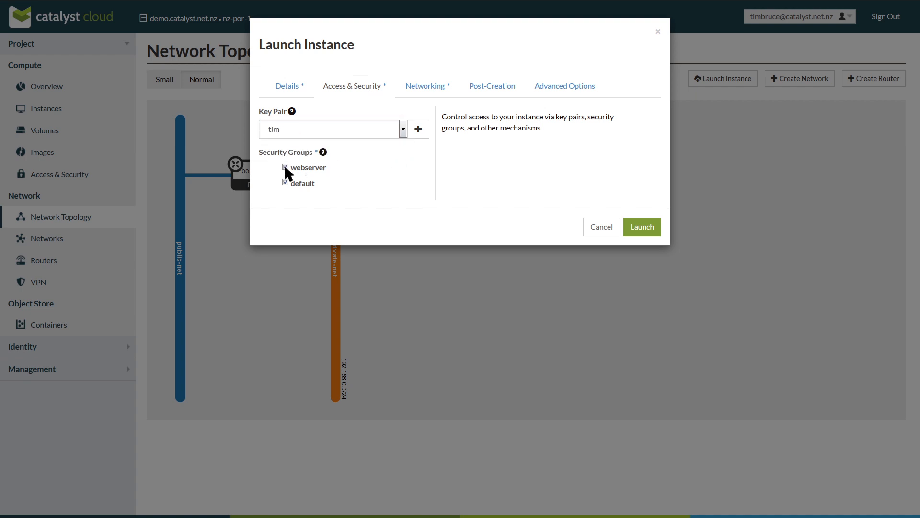
Add the webserver security group to the instance.
left_click(492, 85)
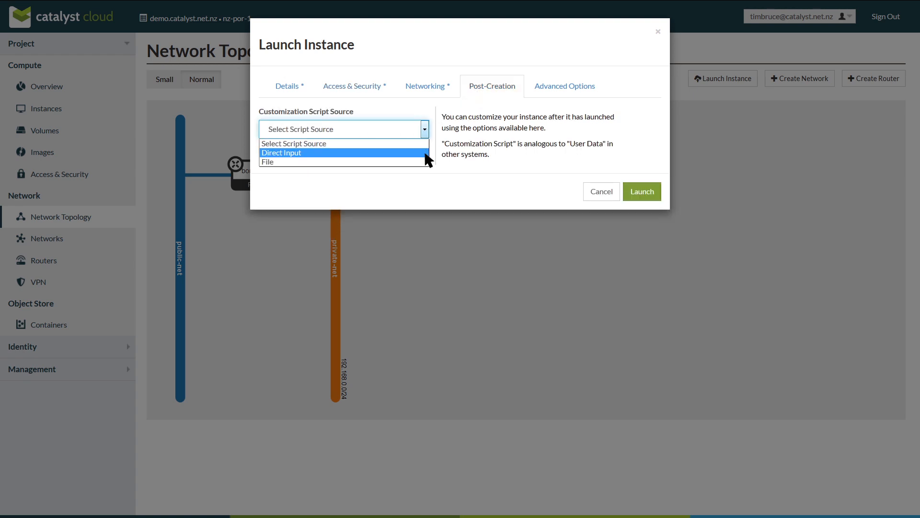
Enter the #cloud-config packages and runcmd script via Direct Input and launch.
left_click(282, 152)
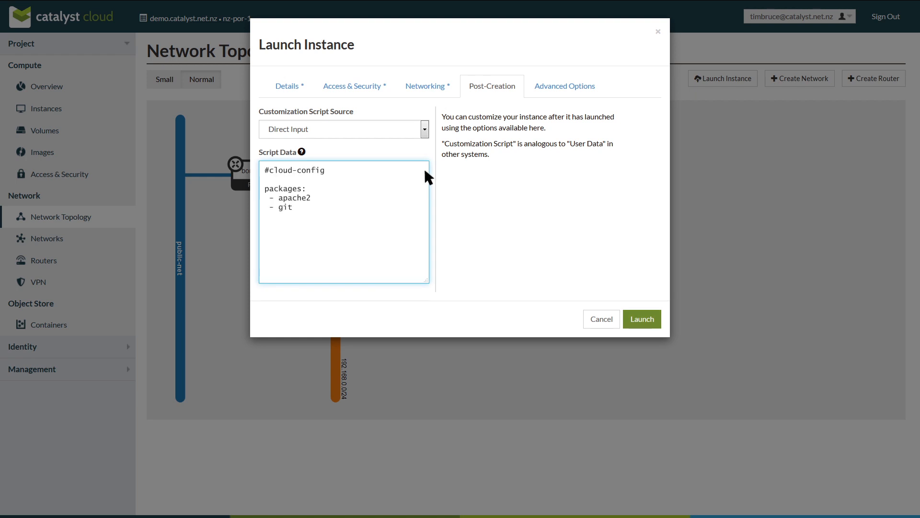
type("runcmd:")
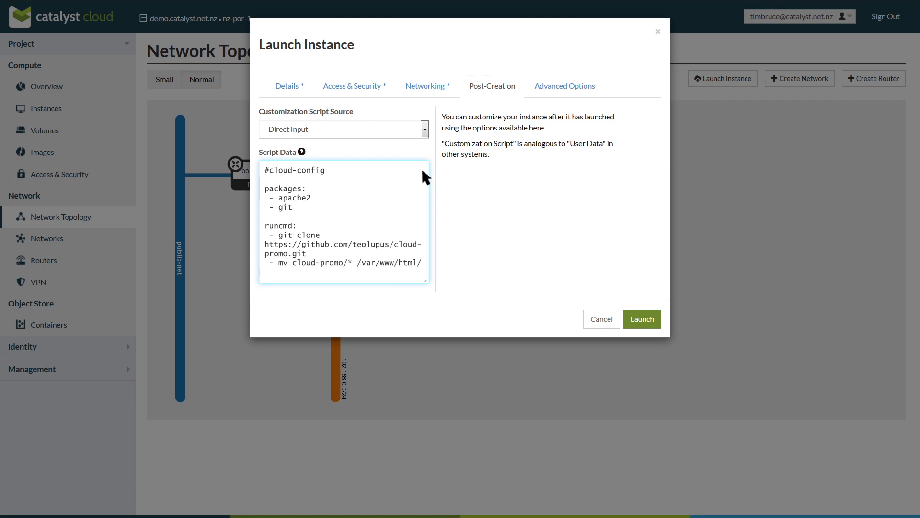
mouse_move(478, 210)
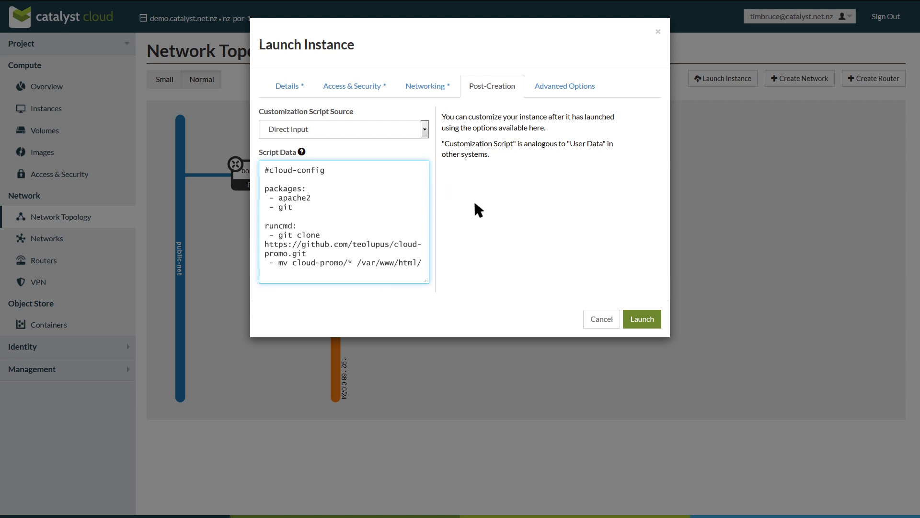
left_click(641, 318)
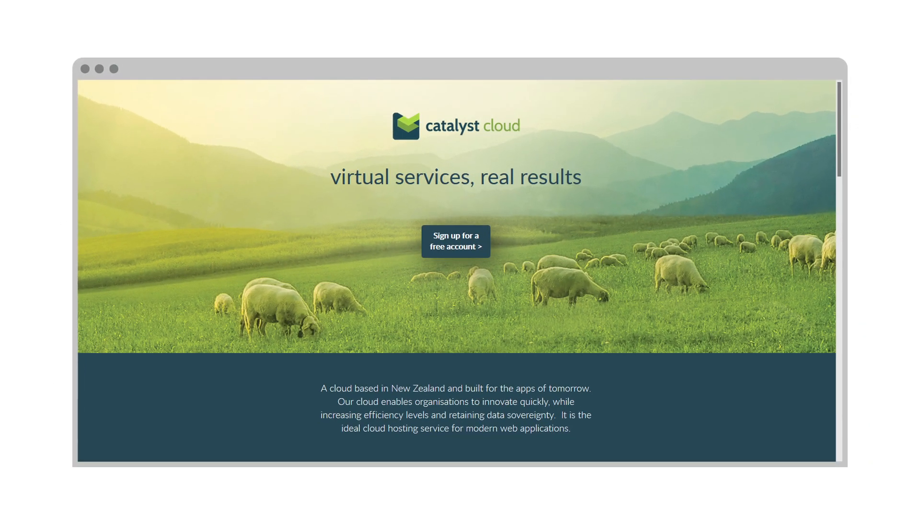
mouse_move(843, 120)
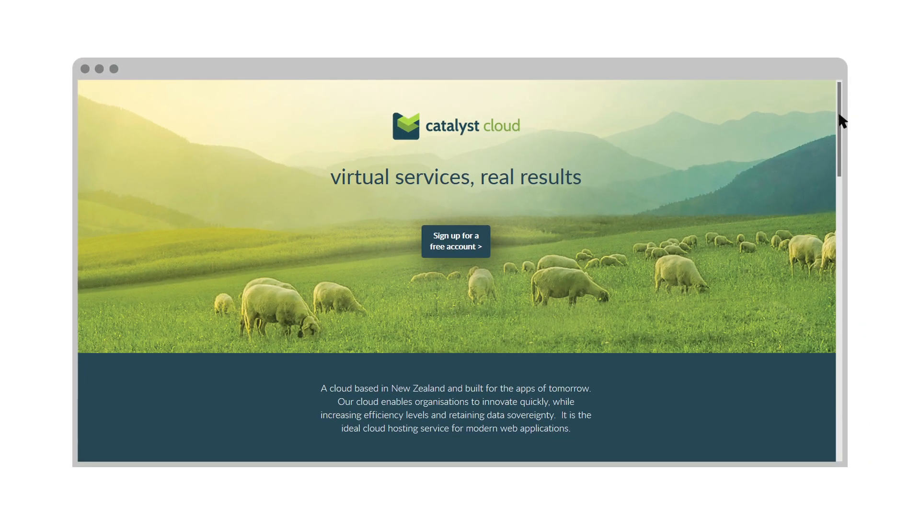
scroll("down", 3)
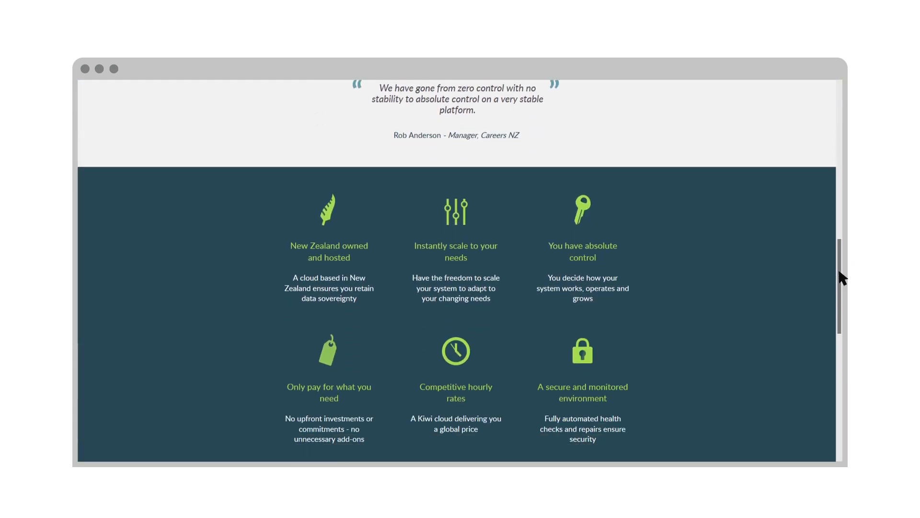
scroll("up", 3)
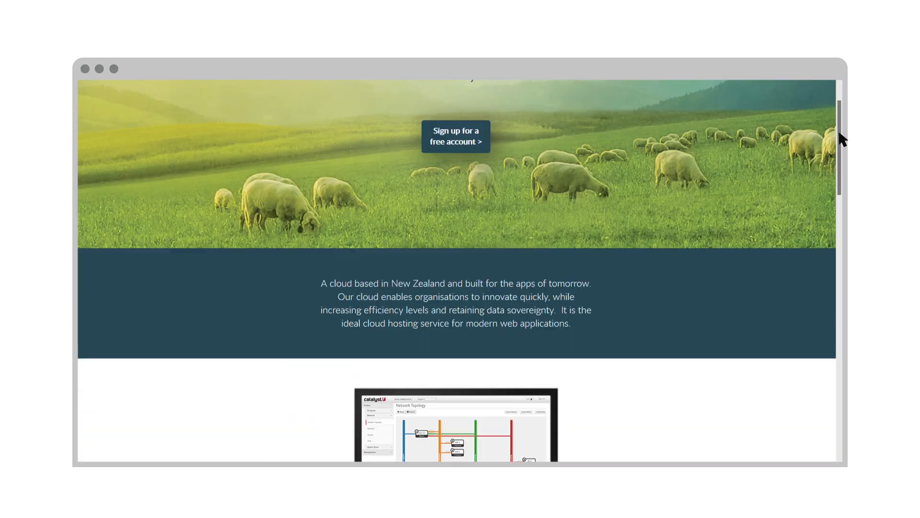